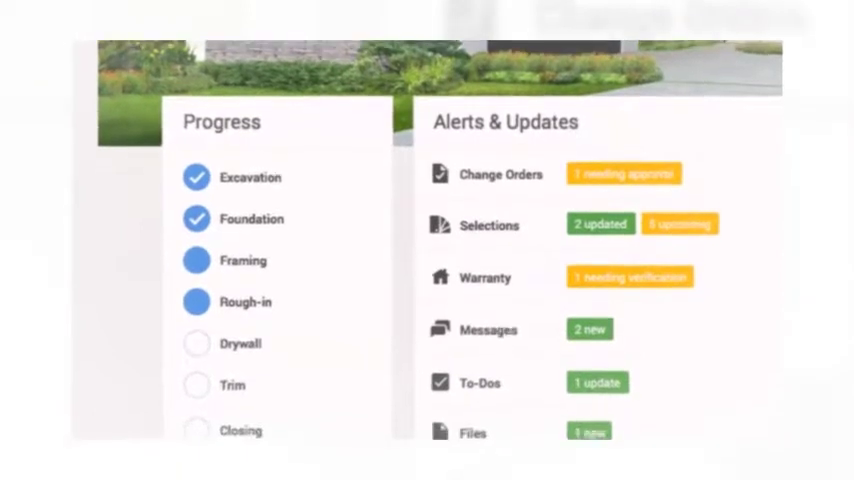
Step: Scroll the selections summary past the $3,301.00 Plumbing Change approval and open its comment thread
scroll("down", 3)
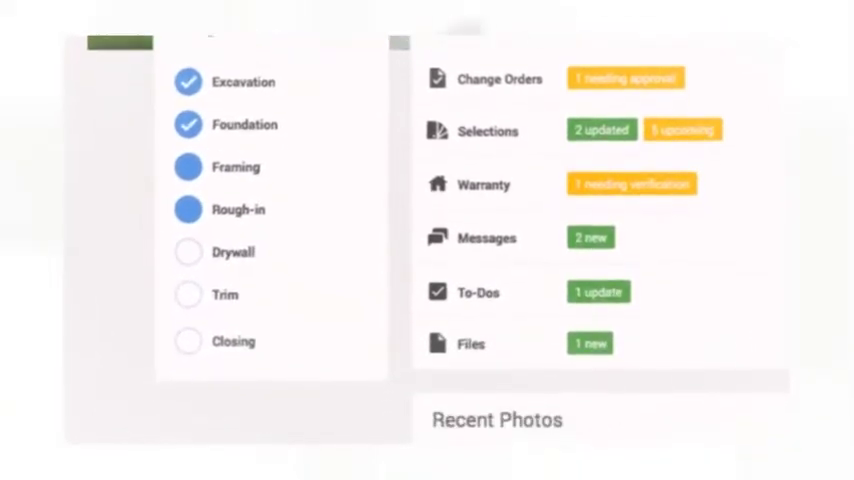
scroll("down", 3)
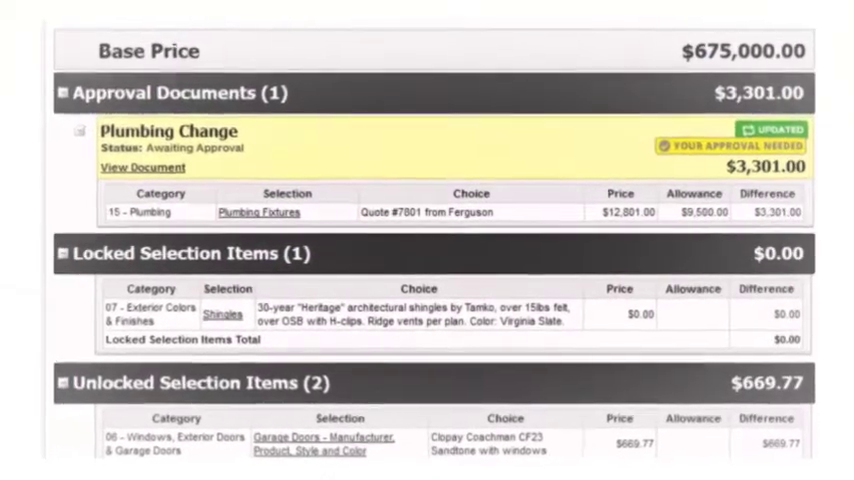
left_click(478, 67)
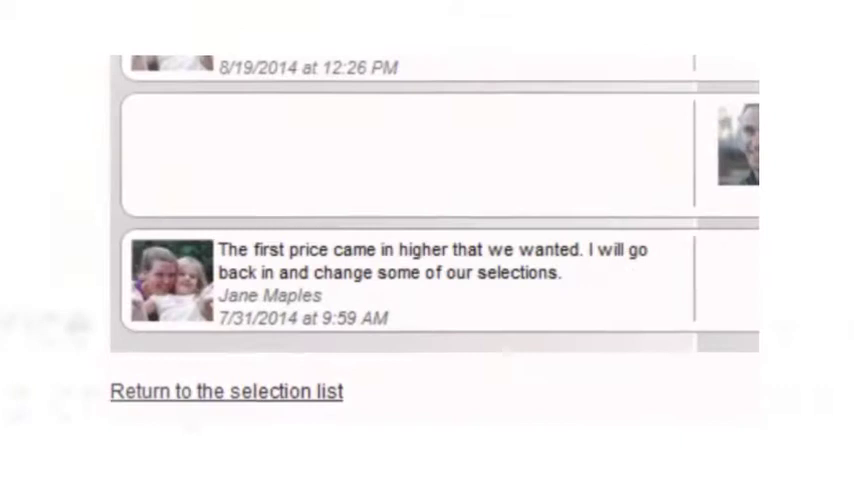
Step: Scroll through the client–builder messages about plumbing quotes, the high first price and the allowance
scroll("down", 3)
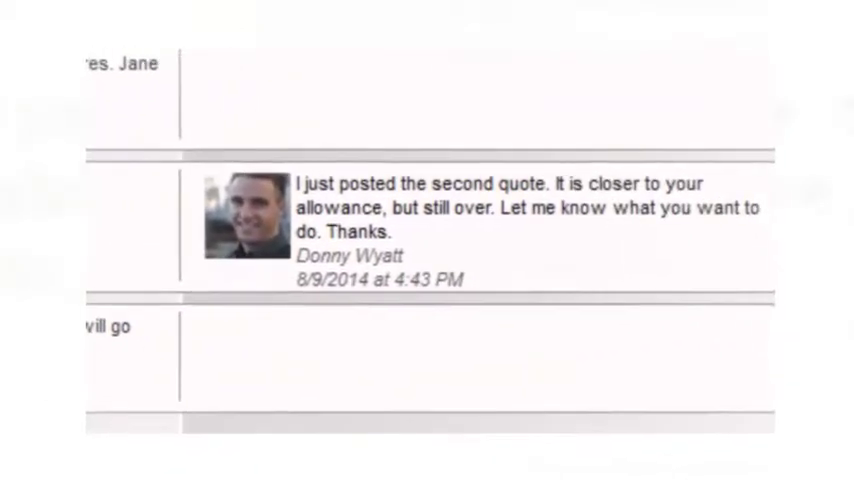
scroll("down", 3)
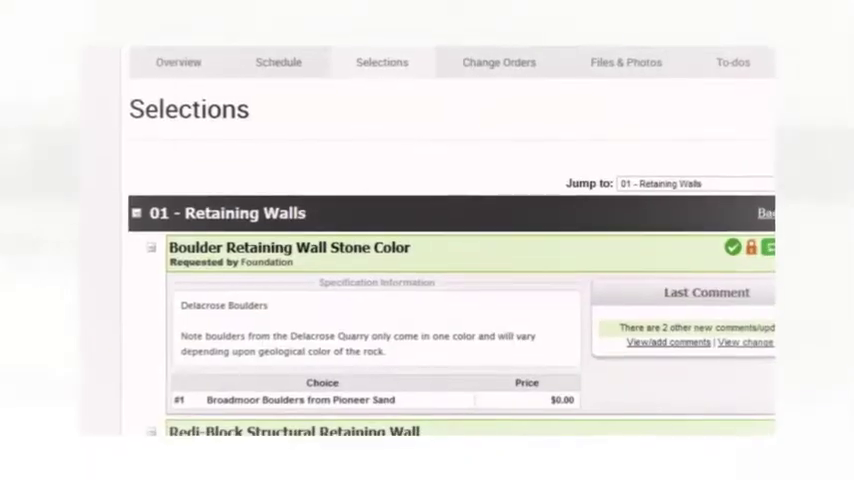
Step: Scroll through the 01 - Retaining Walls selection items, including the boulder stone color choice
scroll("down", 3)
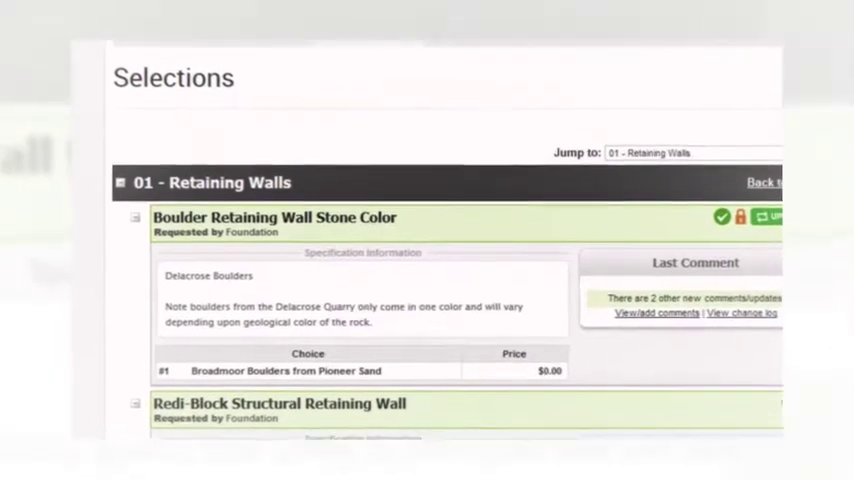
scroll("down", 3)
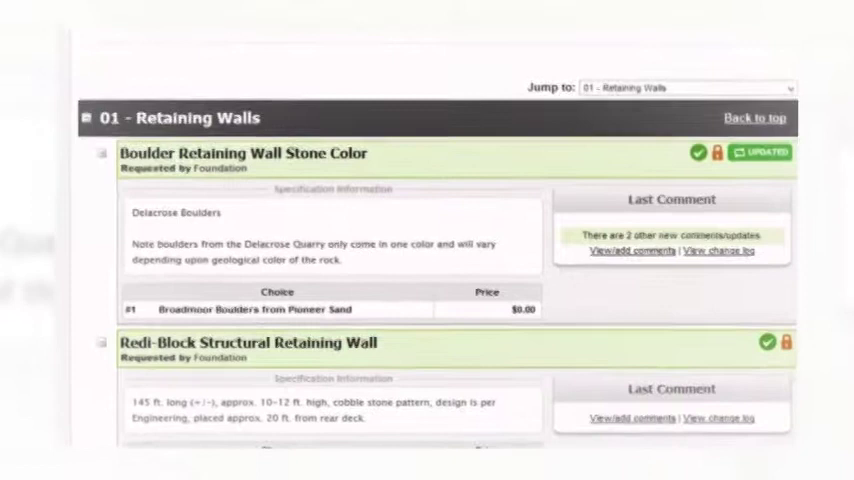
scroll("down", 3)
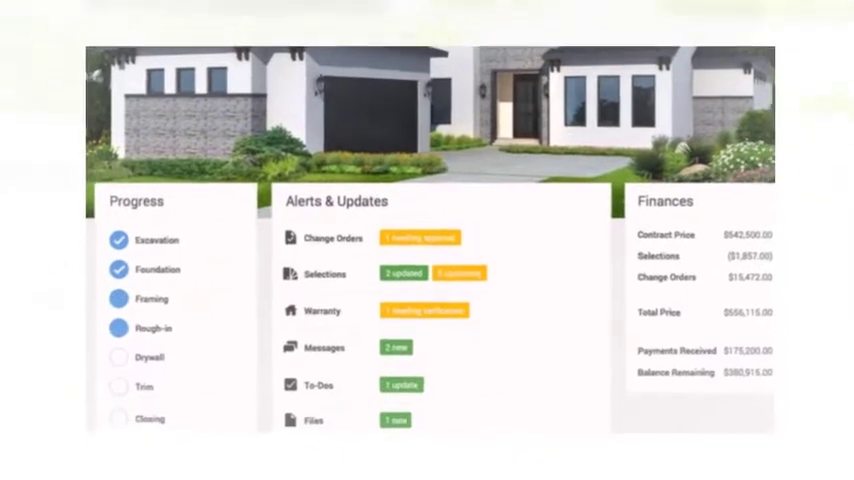
Step: Scroll the project dashboard down past alerts and finances to the Recent Photos strip
scroll("down", 3)
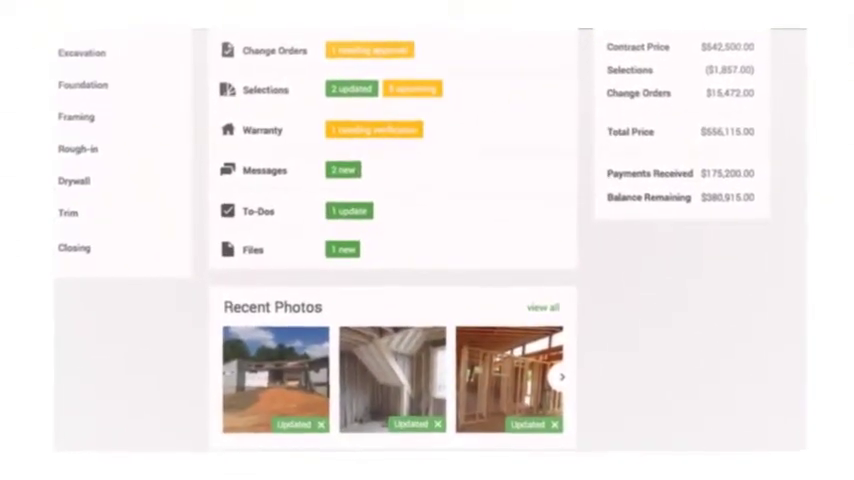
scroll("down", 3)
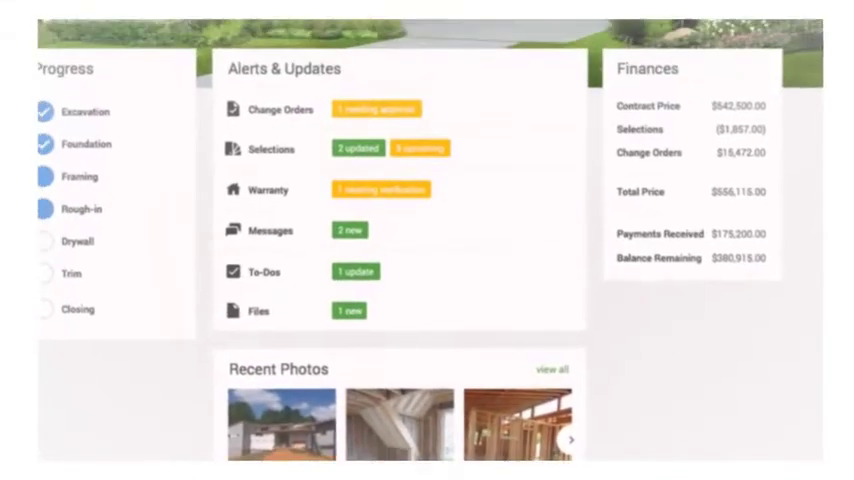